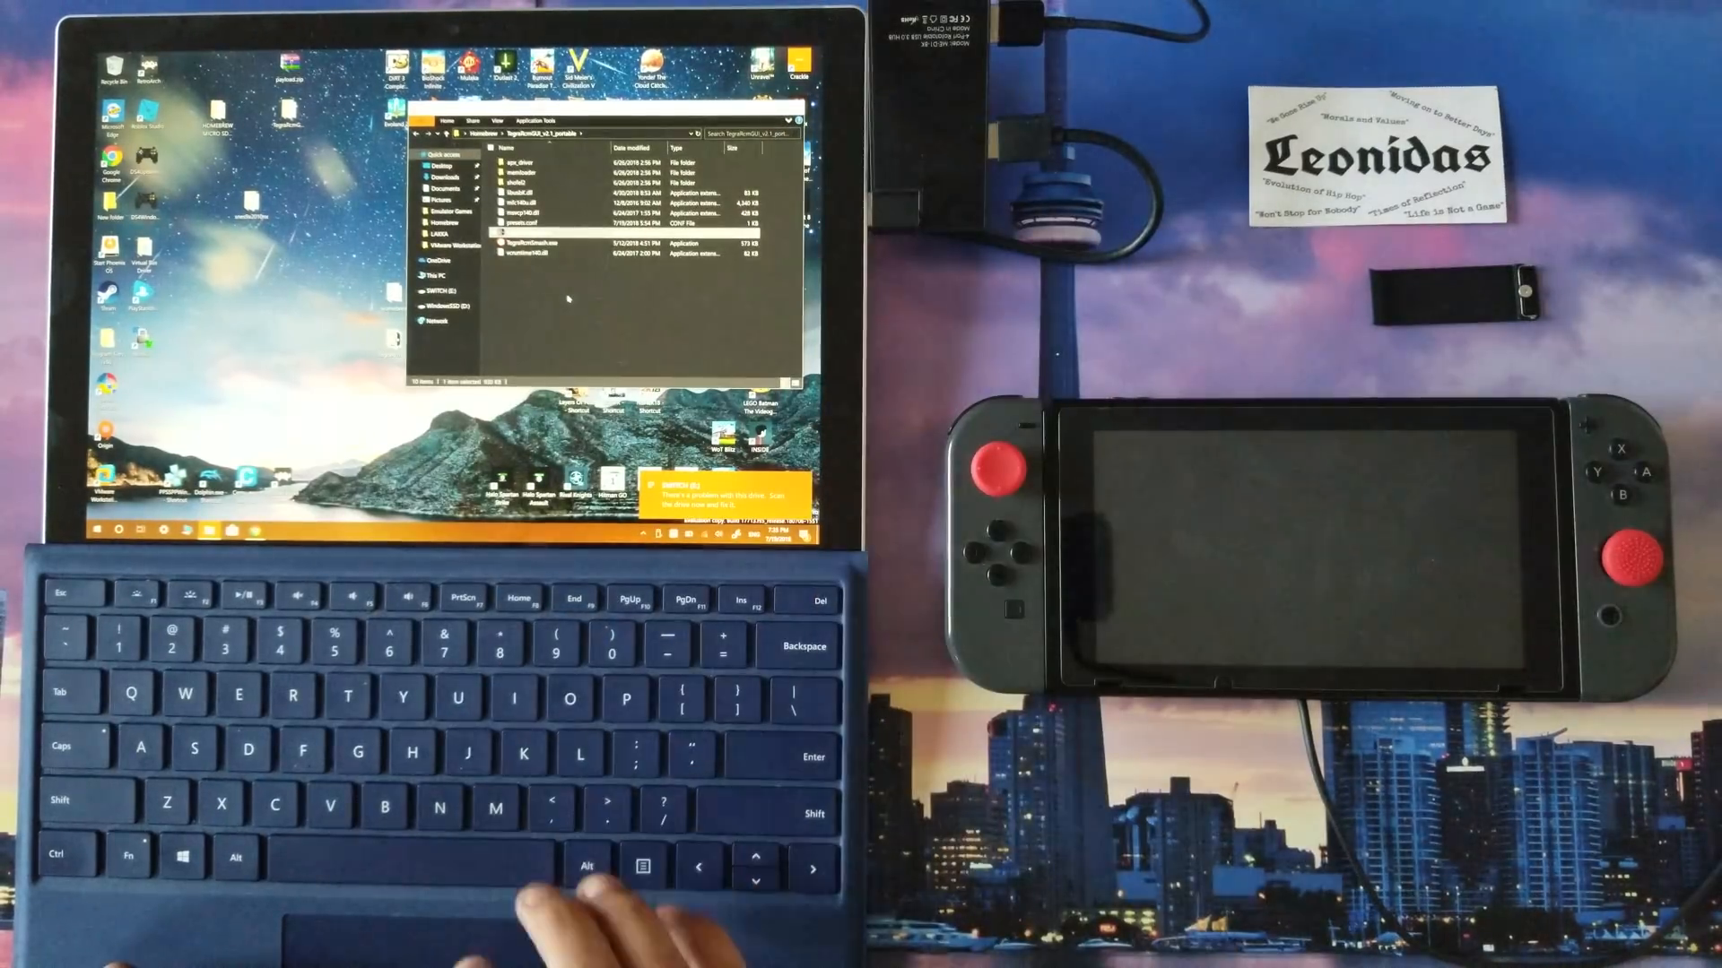
- Select two files inside the TegraRcmGUI_v2.1_portable folder to inspect them
click(538, 233)
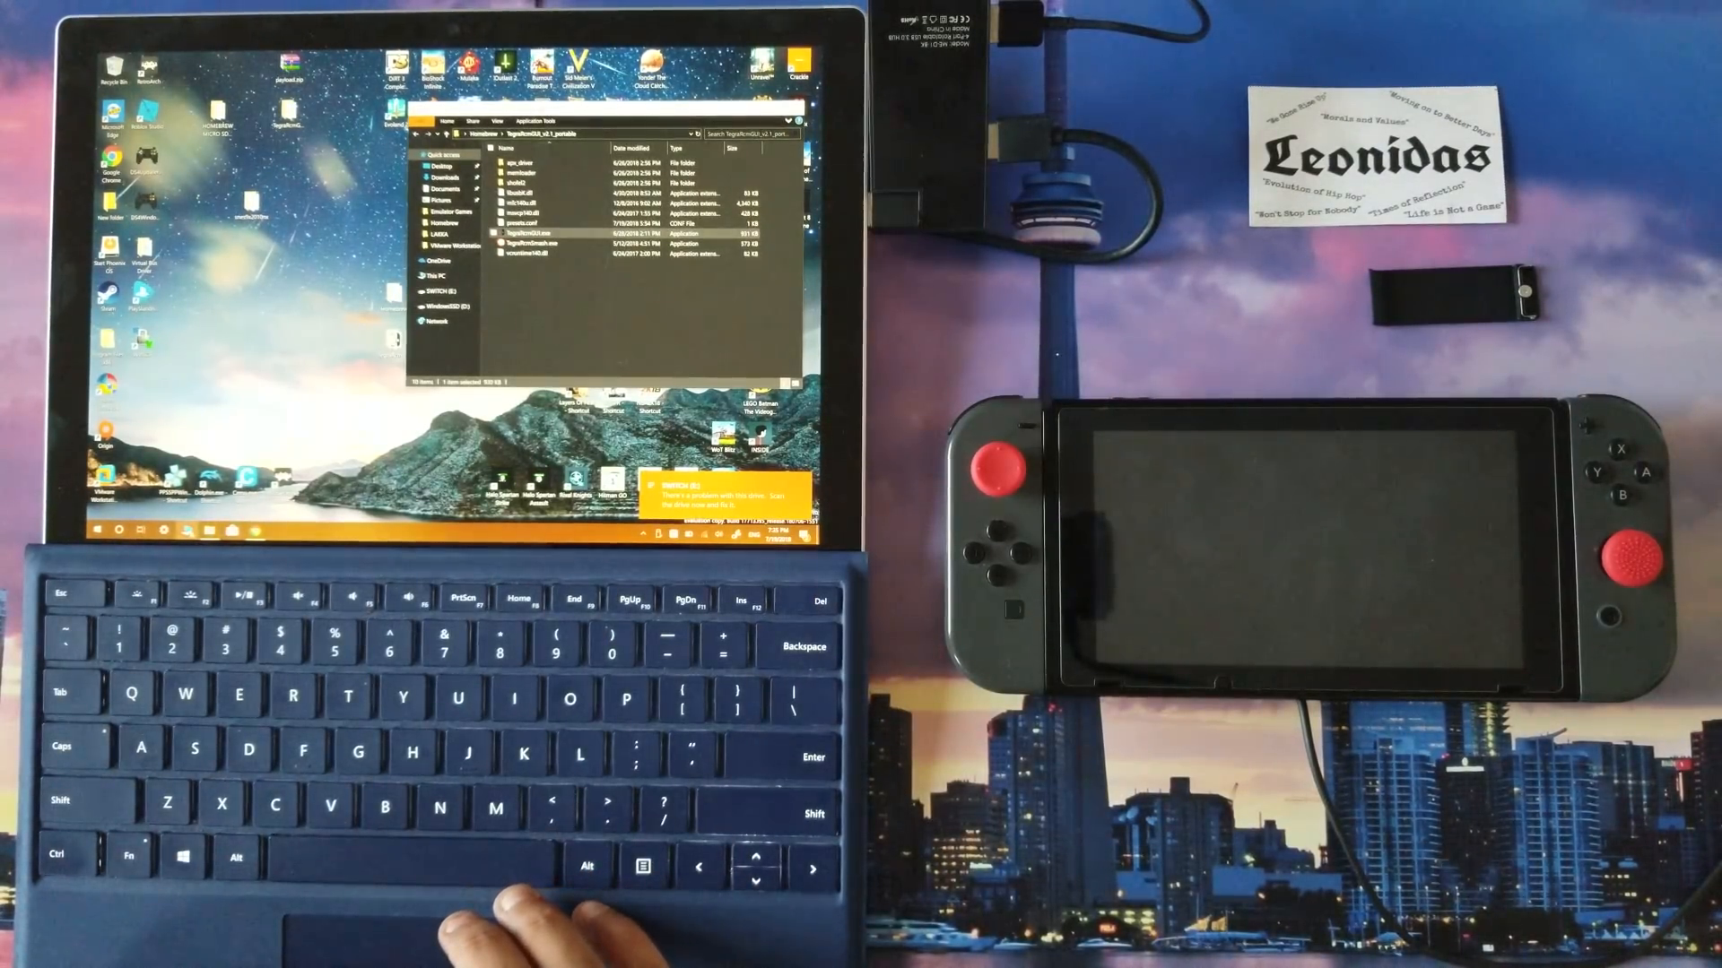
click(438, 275)
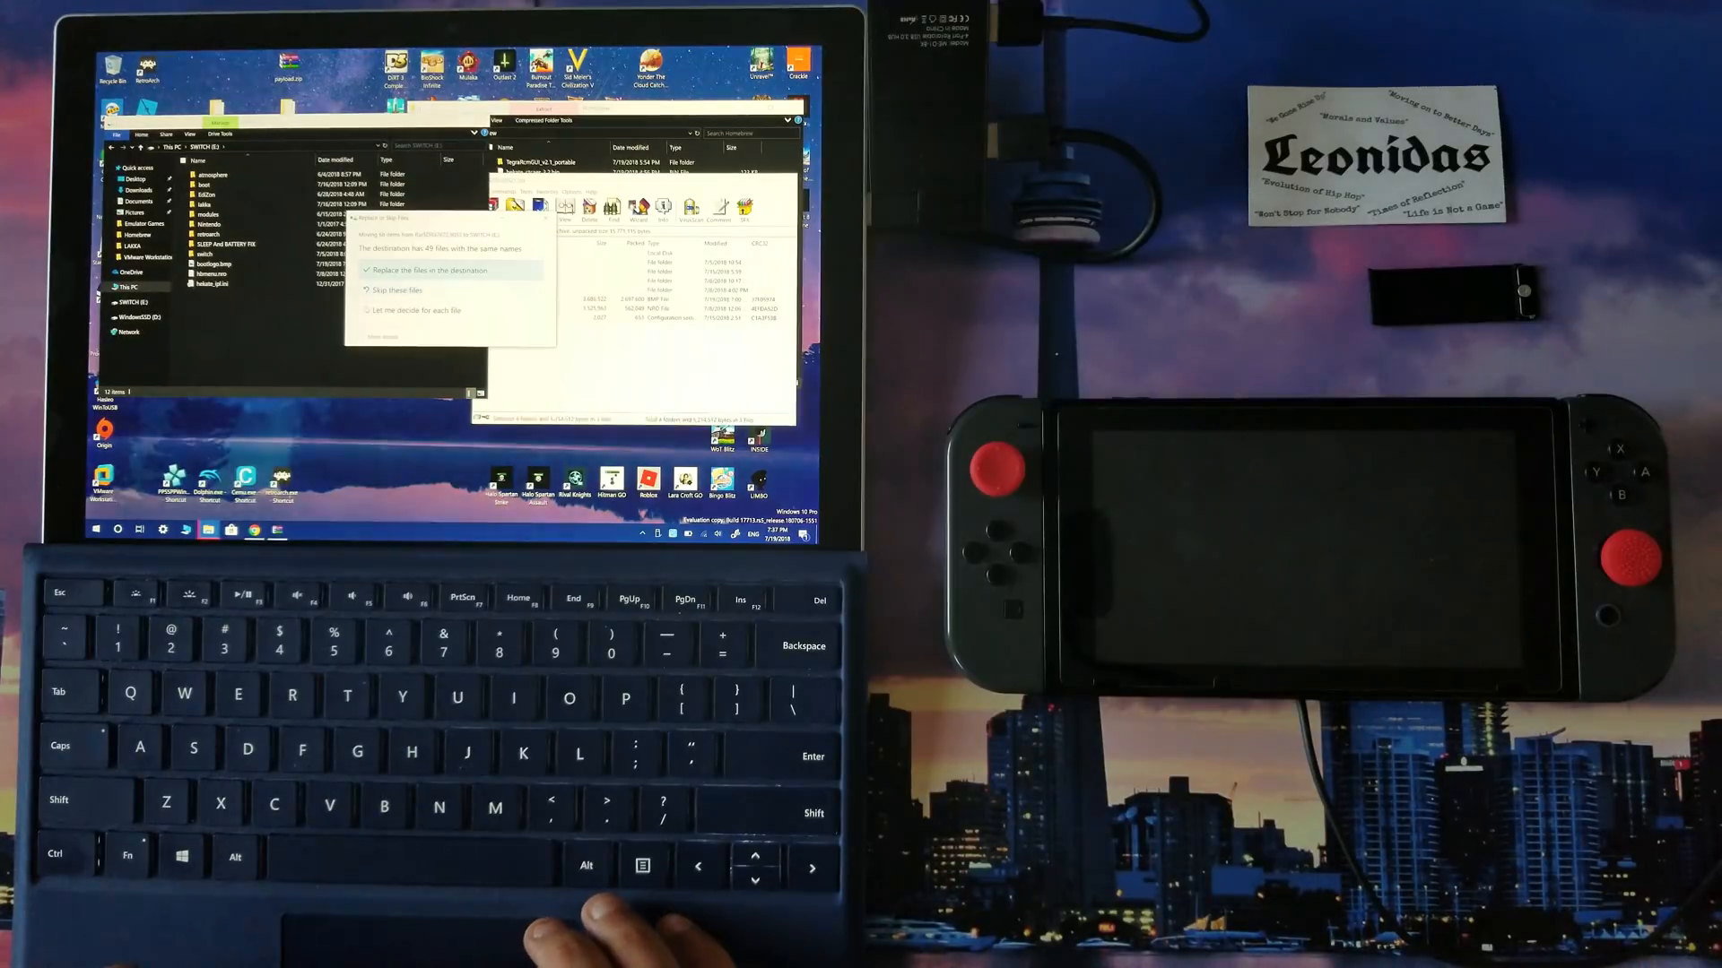
- Replace the same-named files on SWITCH (E:) with the extracted Atmosphere files
click(440, 270)
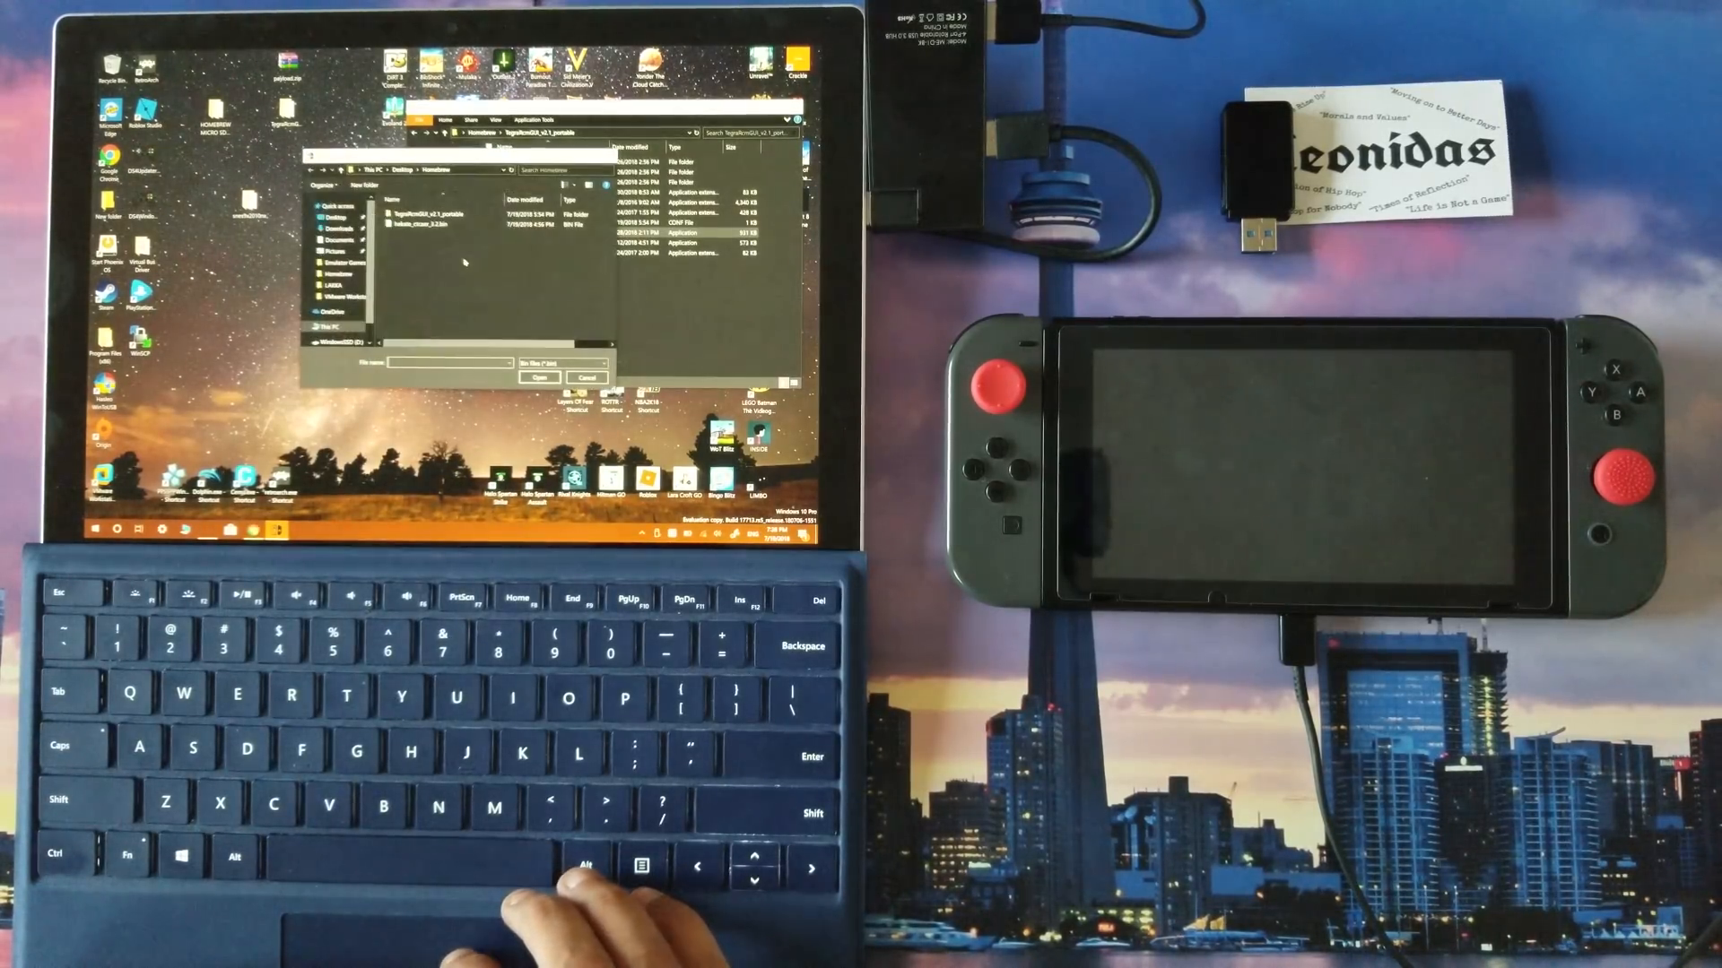
- Select the fusee_primary .bin payload file in the Open dialog
click(439, 213)
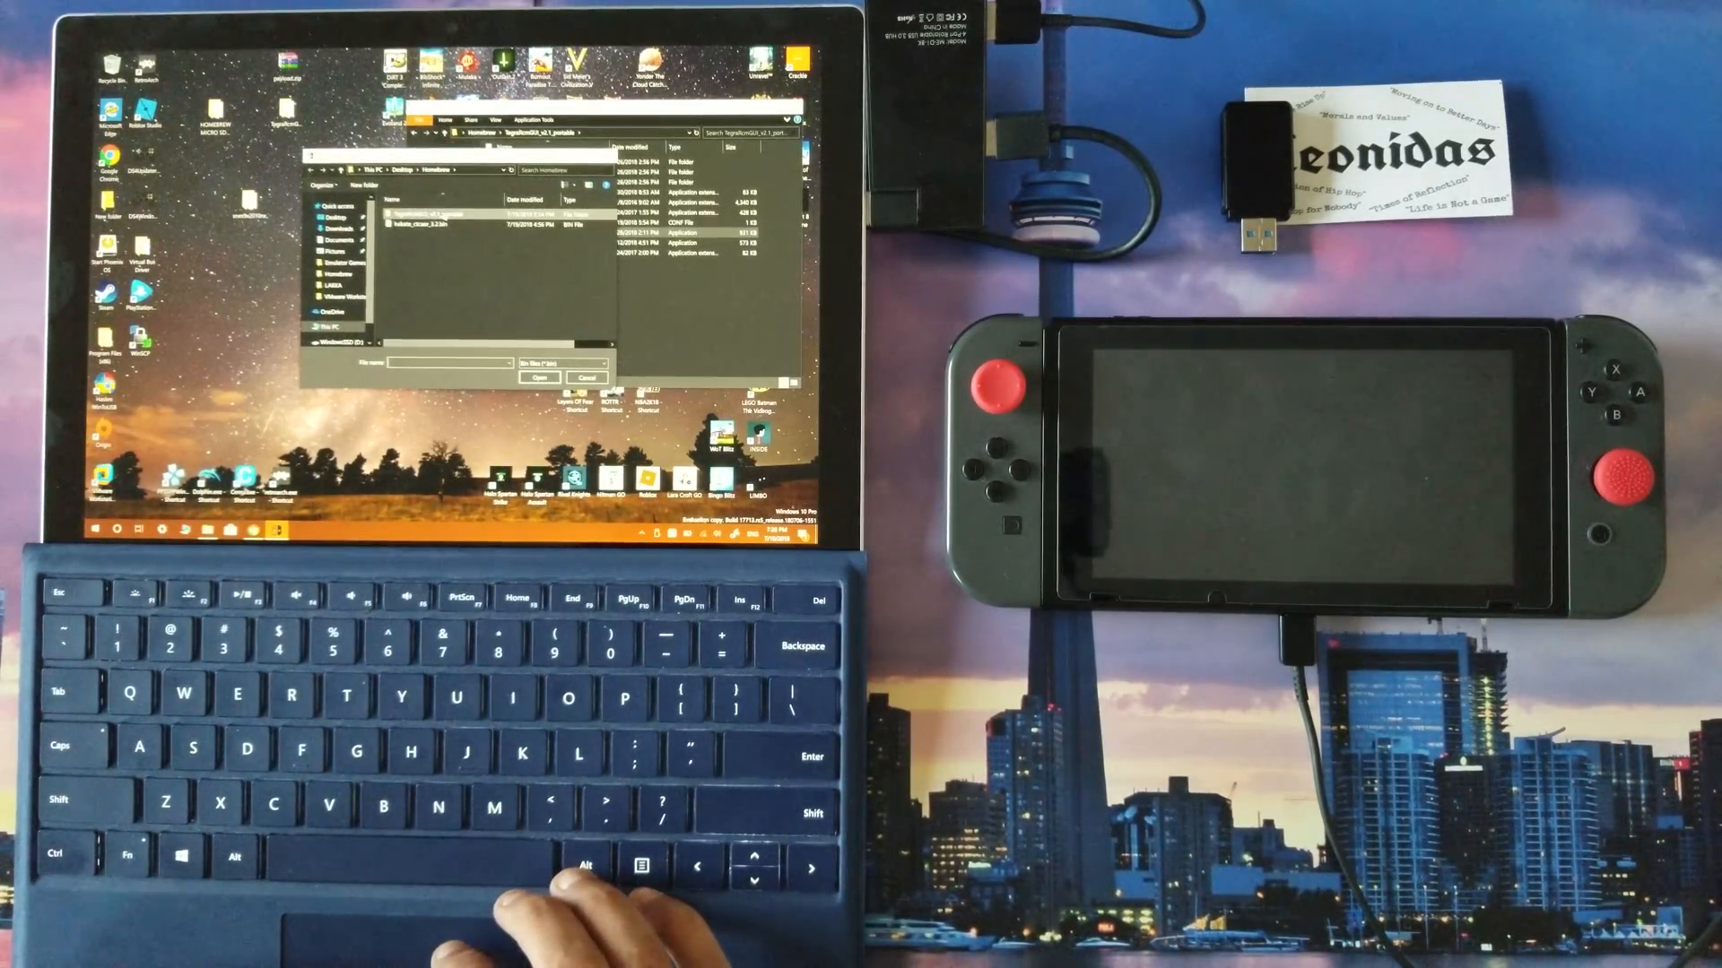